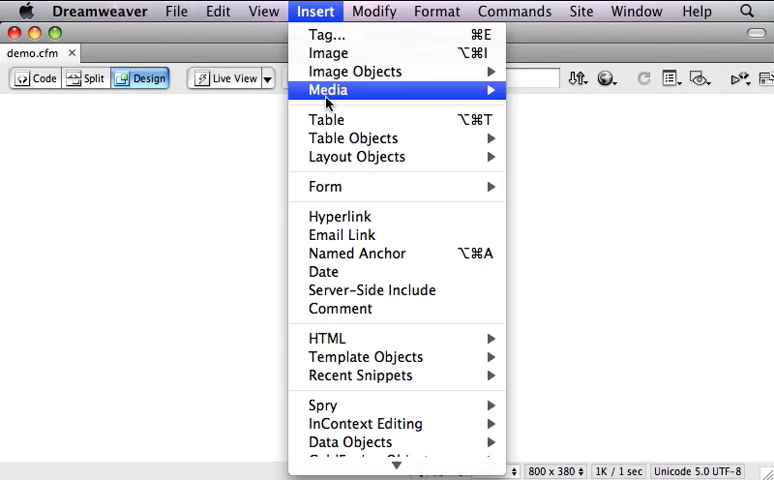
Step: Insert a 3-row, 4-column table with top headers Name, Organization, Email and Phone
left_click(328, 120)
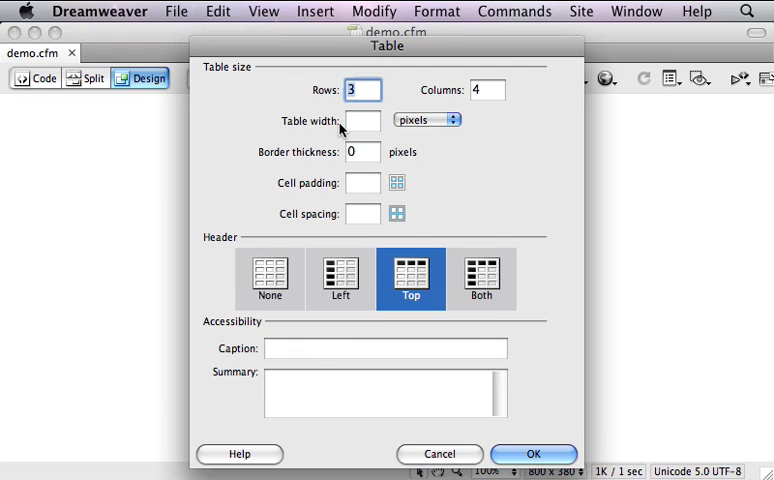
left_click(532, 452)
type("Name")
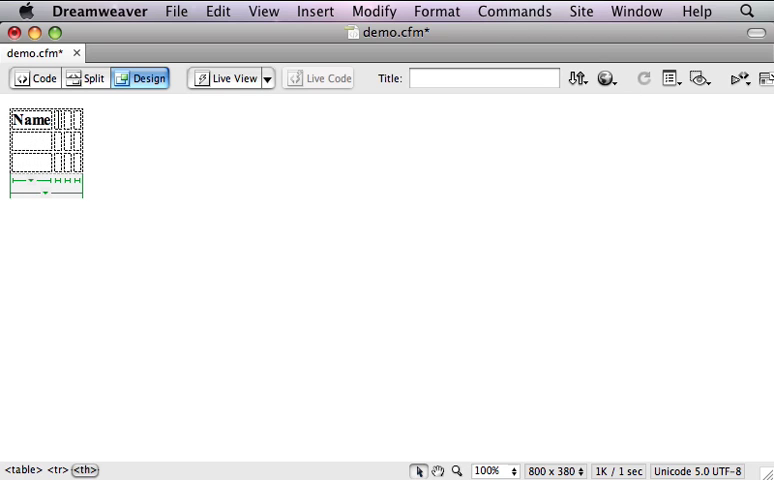
type("Organization")
left_click(76, 118)
type("Phone")
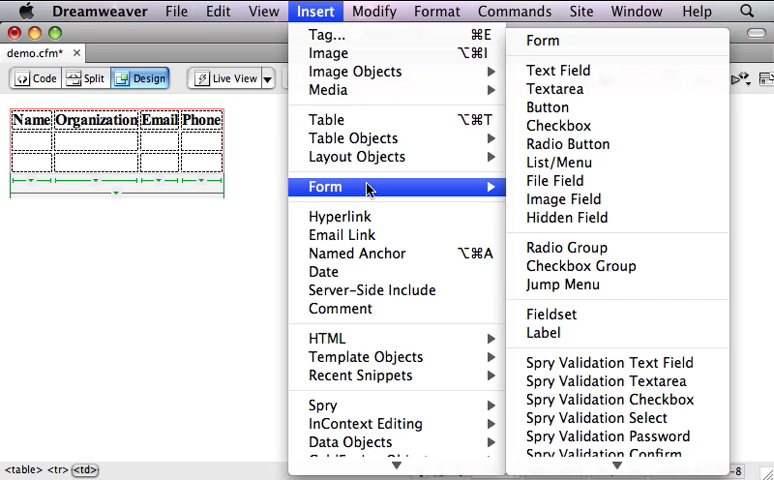
Step: Add a text field in the second-row cells and a Submit button in the third row
left_click(558, 70)
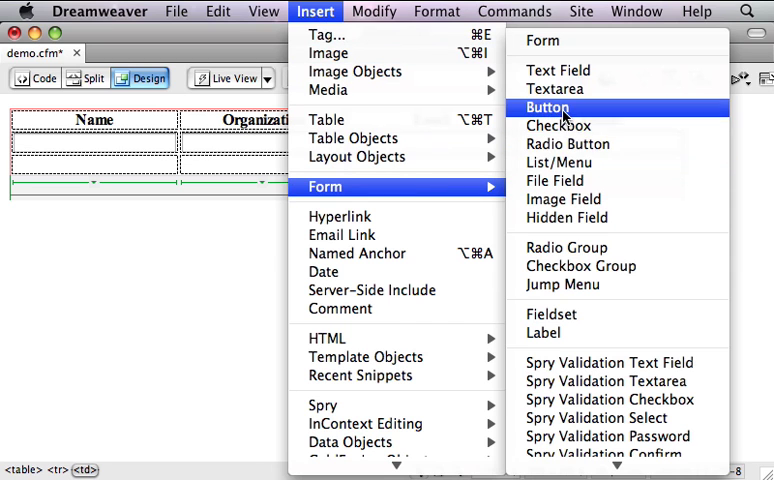
left_click(548, 108)
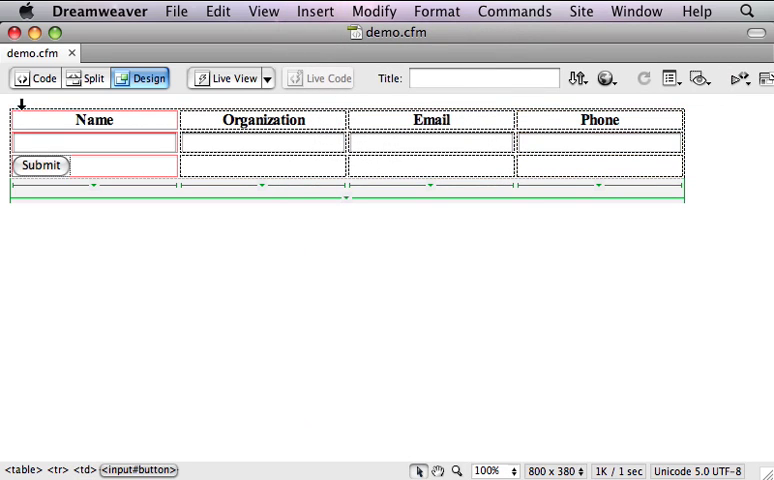
Step: In Code view add action="" to the demo form tag and switch to the browser
left_click(36, 78)
type("<form name=\"demo")
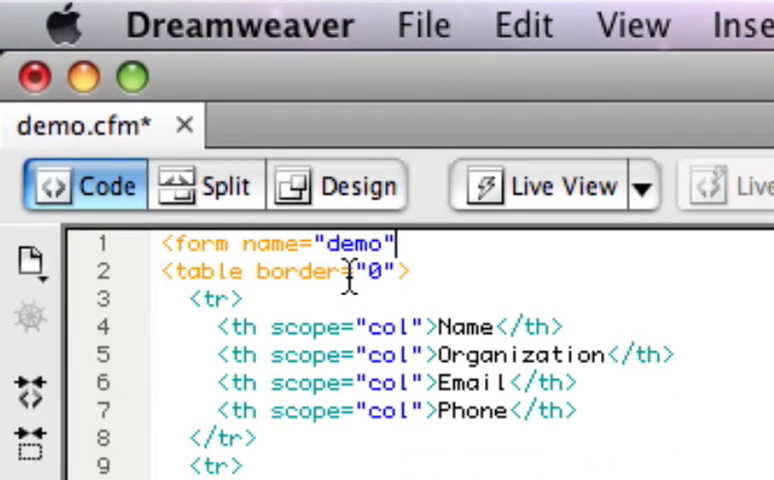
type("action=\"\">")
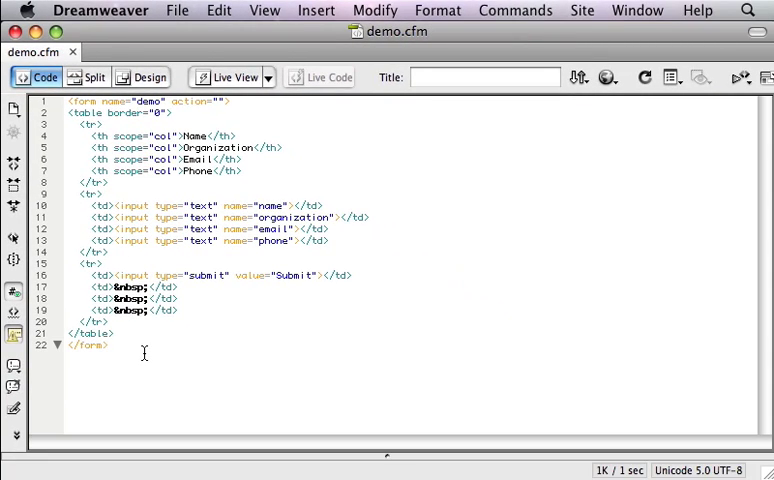
key("cmd+tab")
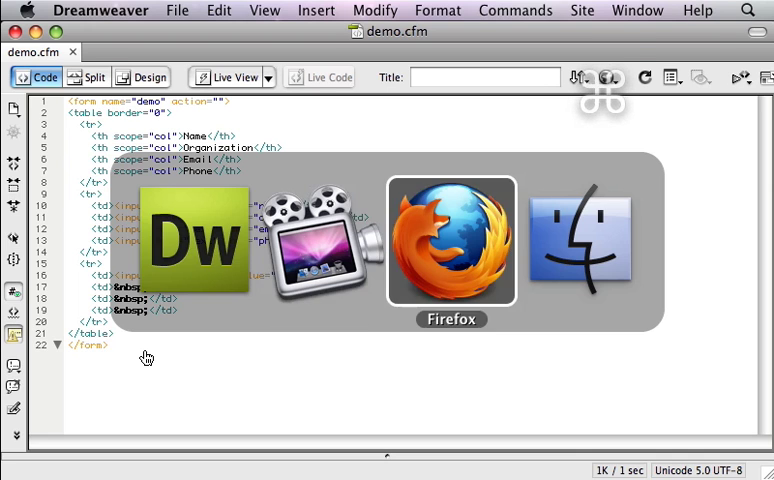
Step: Reload the page, fill the fields with the email chosen from autocomplete, and submit the form
left_click(450, 240)
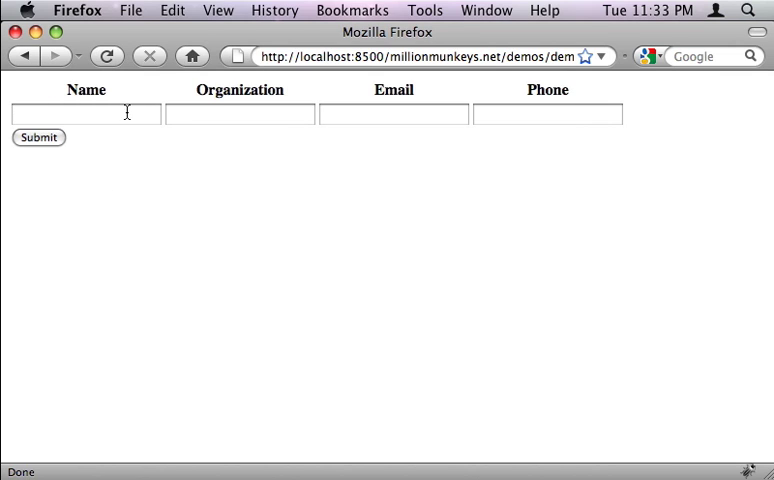
left_click(392, 114)
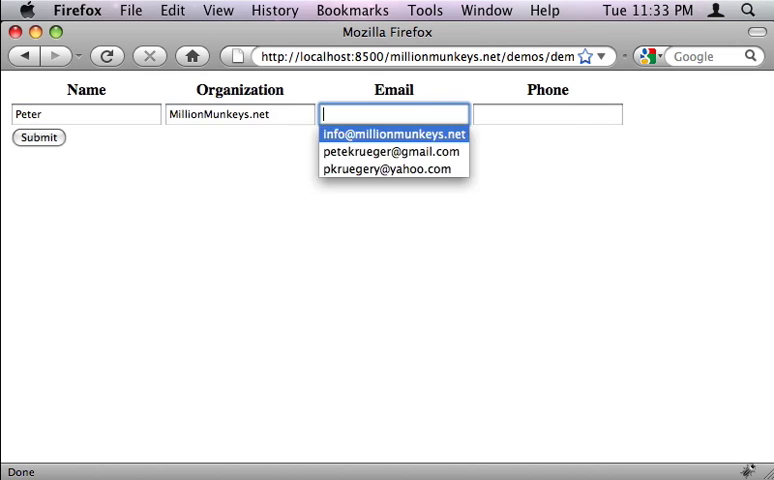
left_click(392, 132)
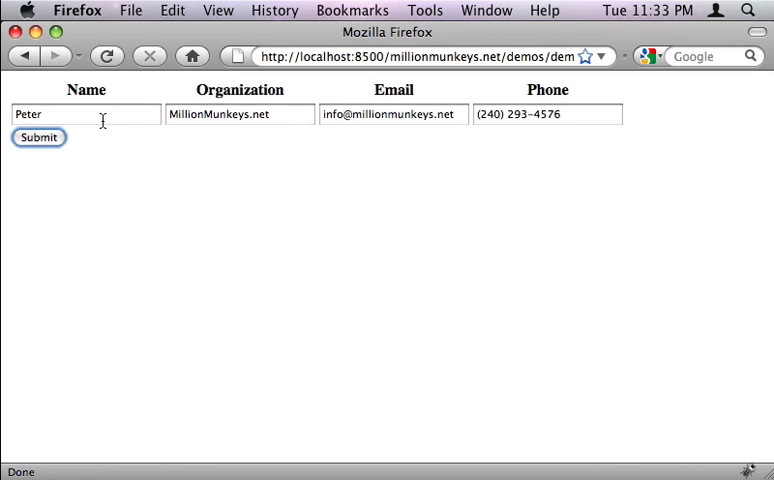
left_click(38, 136)
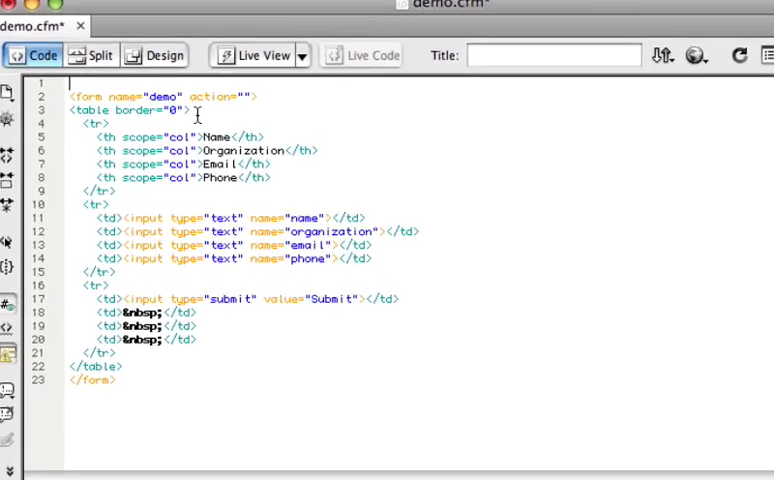
Step: Add <cfimport prefix="" taglib="/MillionMunkeys/MillionMunkeys2_9/" /> to the page source
type("cfimport prefix=\"\" taglib=\"/Mi")
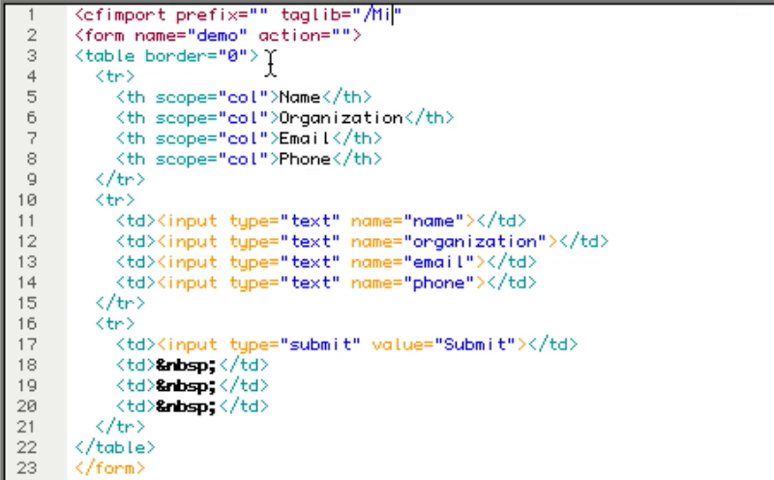
type("llionMunkeys")
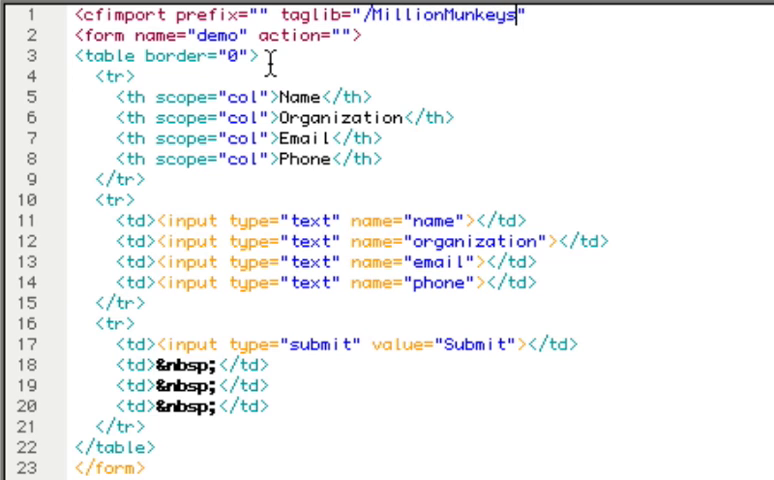
type("/MillionMunkeys.n")
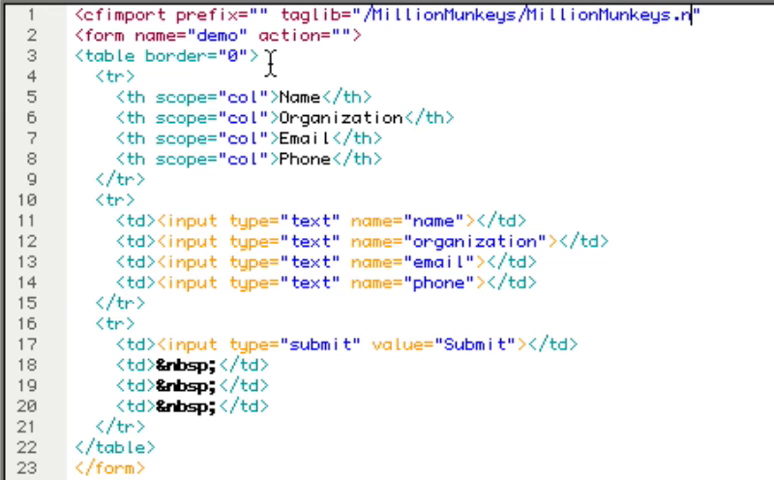
type("2_9/")
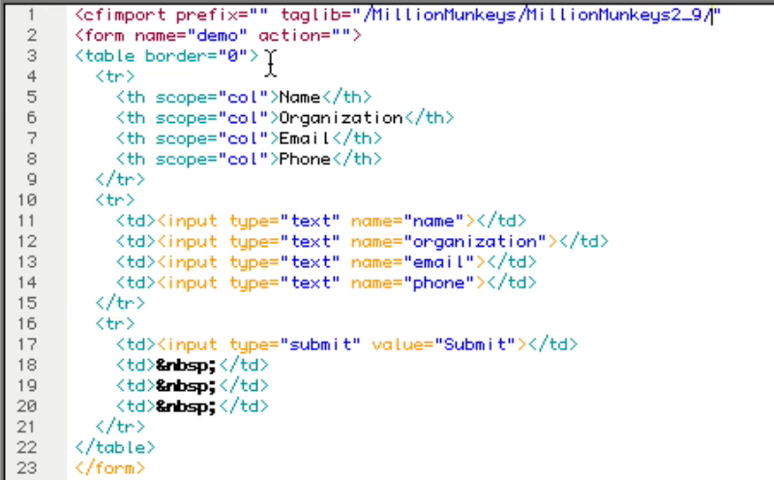
type("/>")
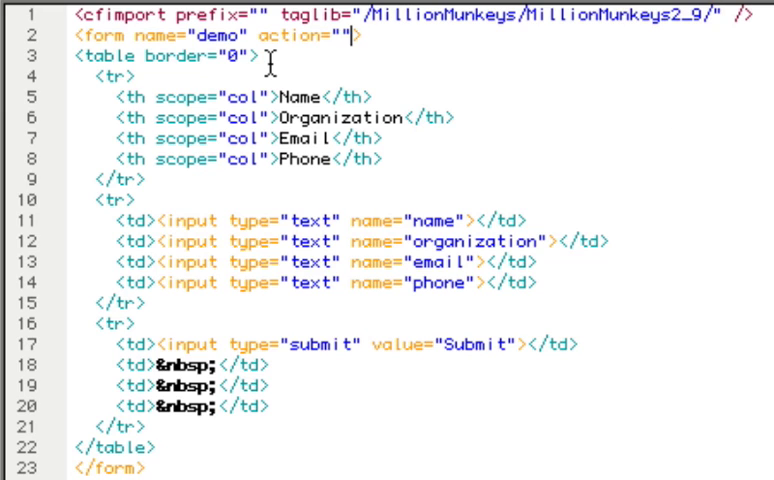
Step: Set storage="Session" on the form and add <cfdump var="#Session#"> after it
type("storage=")
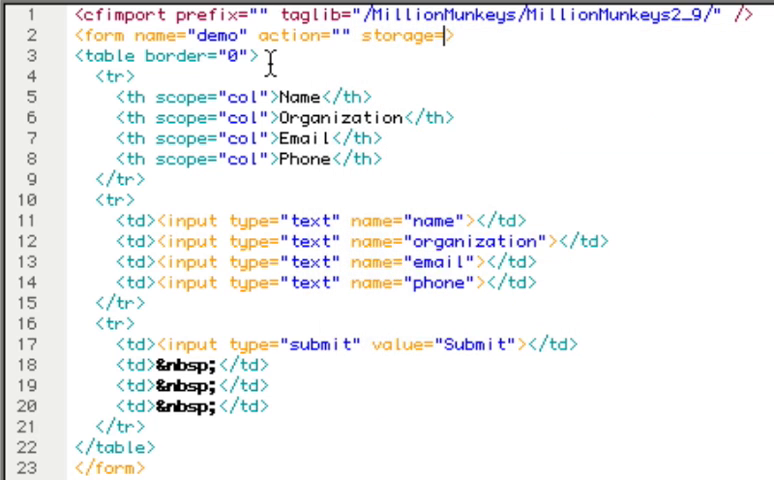
type("\"Session\"")
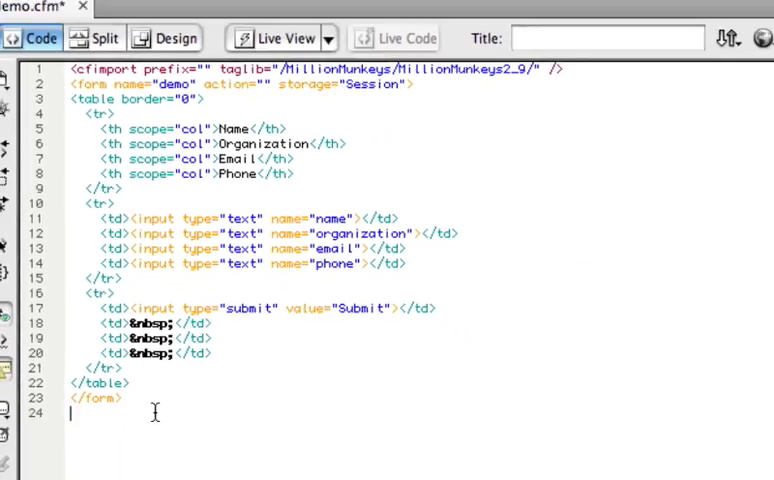
type("cfdump")
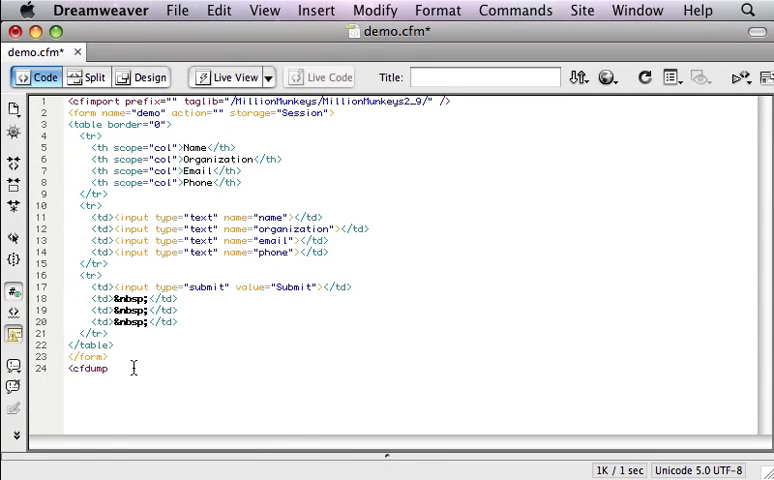
type("var=\"#Sess")
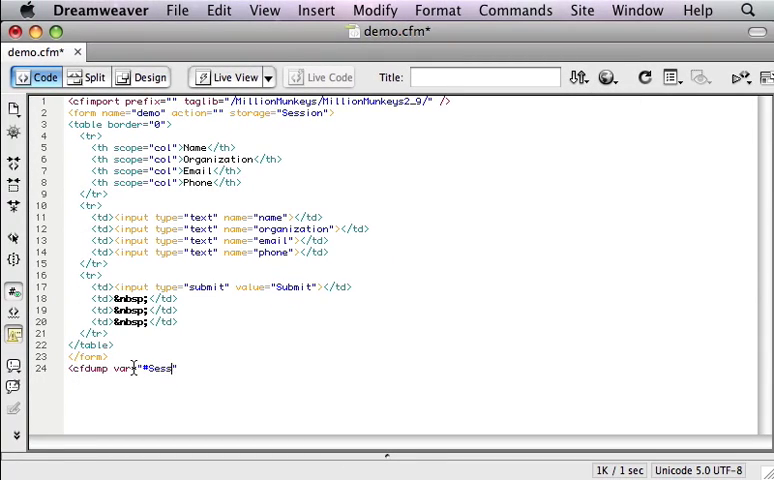
type("ion#\">")
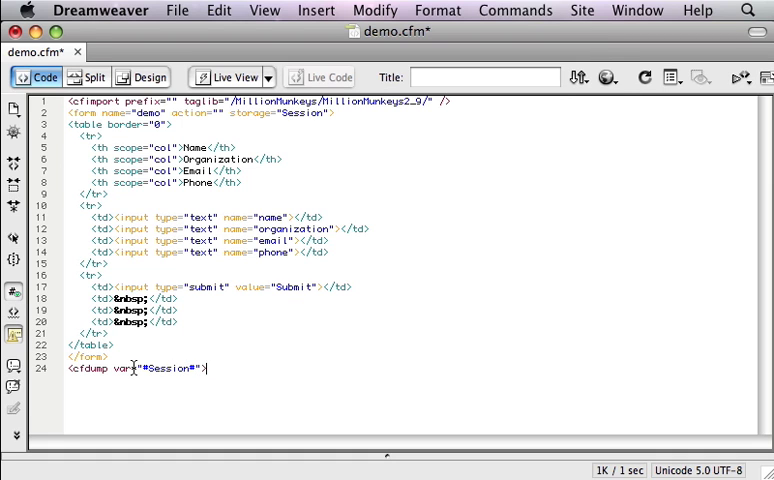
key("cmd+tab")
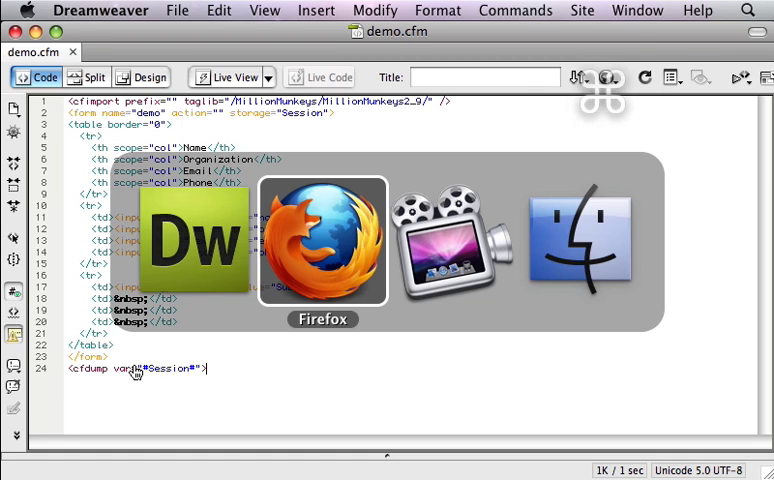
Step: Reload the form page in Firefox and enter a number into the empty Phone field
left_click(322, 240)
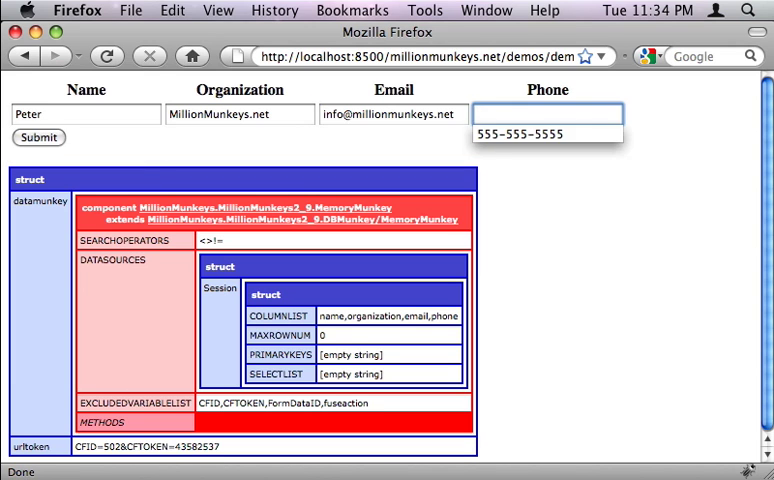
left_click(548, 132)
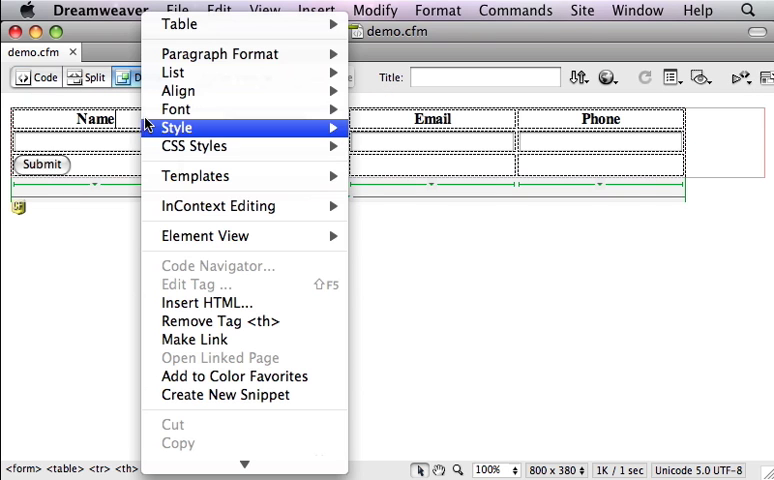
mouse_move(180, 24)
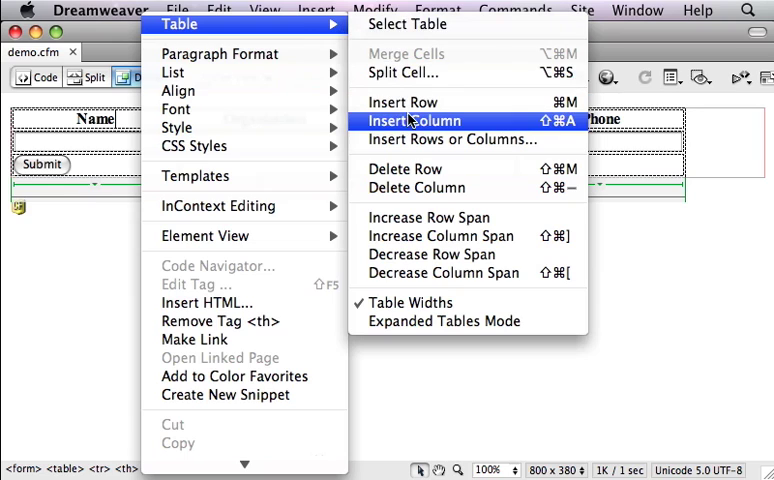
Step: Insert a # column and put <cfoutput>#currentrow#</cfoutput> in its first cell
left_click(414, 120)
type("#")
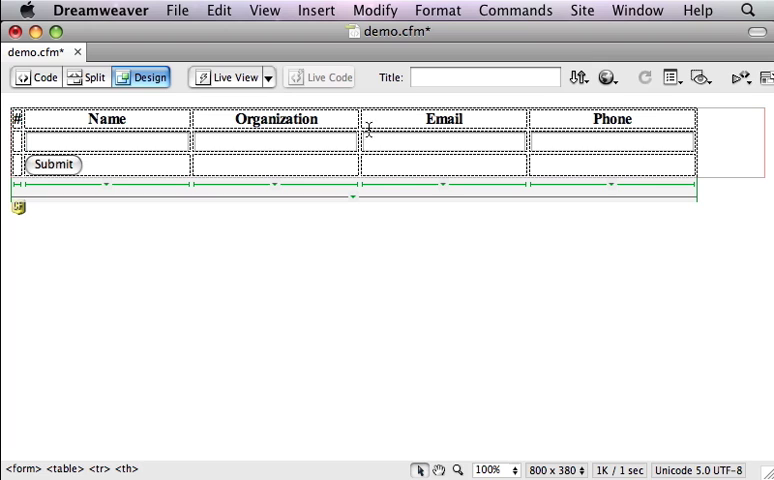
left_click(36, 76)
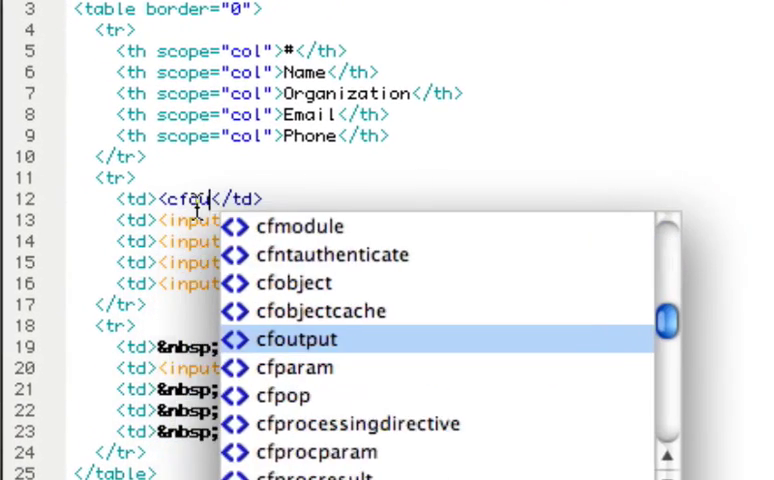
left_click(296, 340)
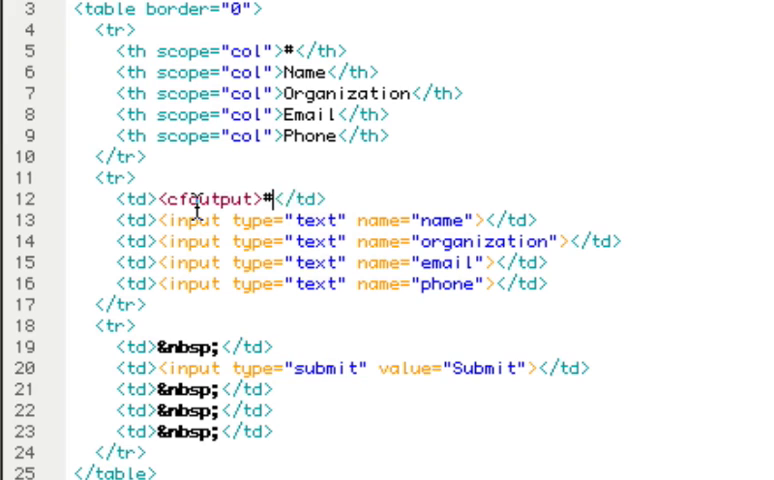
type("currentrow")
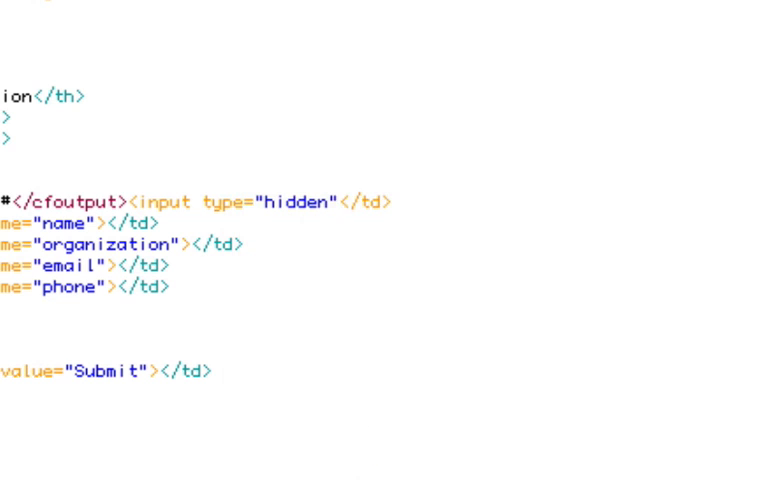
Step: Add a hidden input named data_id so the form stores into Session.data
type("name=\"data_")
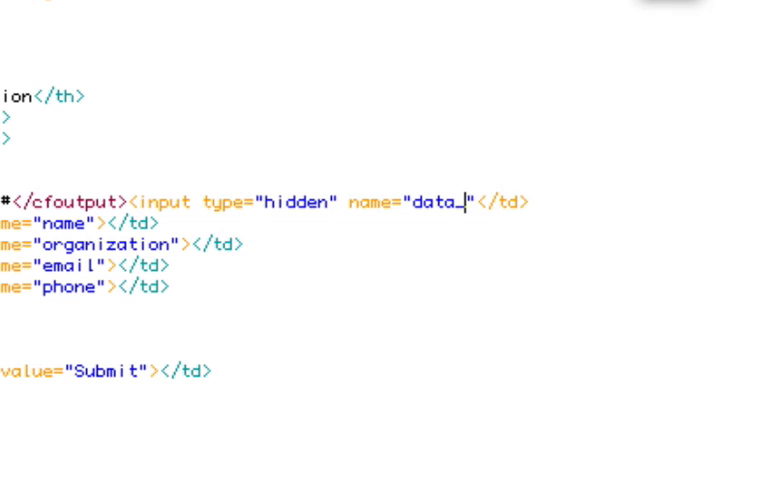
type("id")
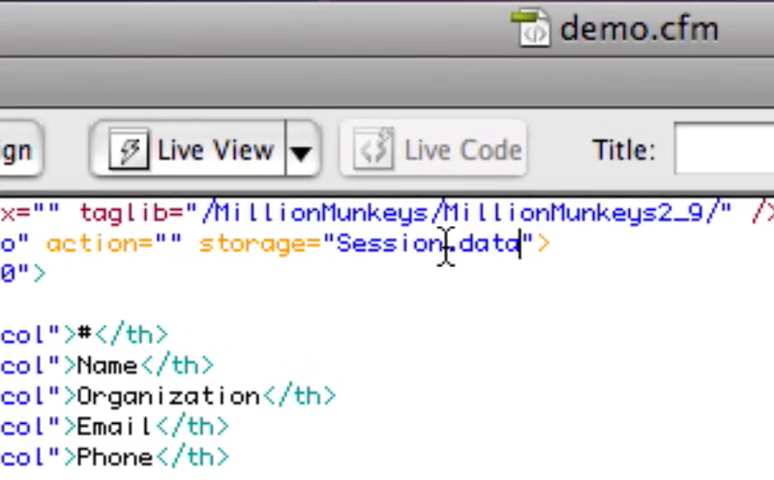
mouse_move(484, 464)
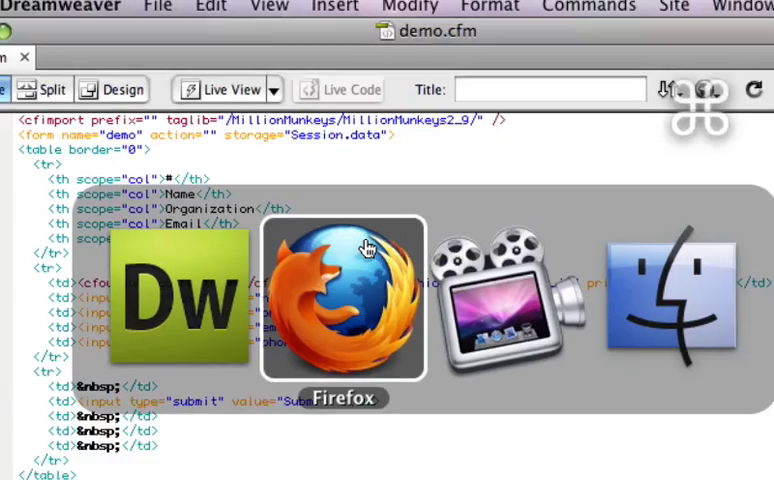
Step: Fill the blank row with a second contact's Name, Organization, Email and Phone and submit it
left_click(344, 300)
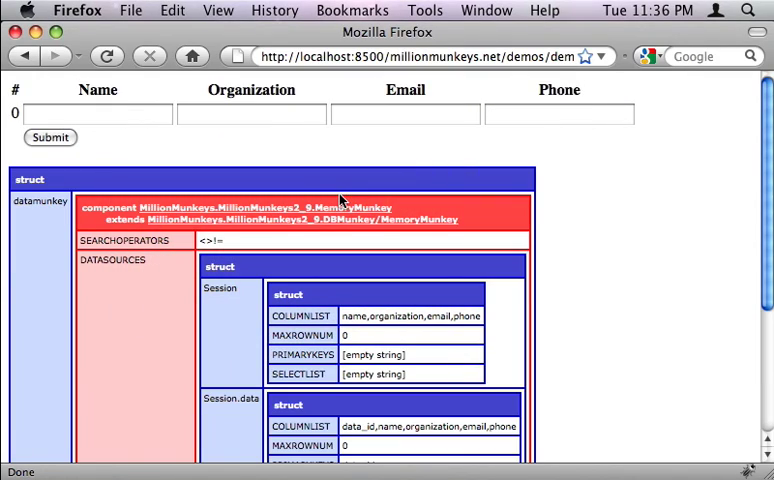
left_click(98, 114)
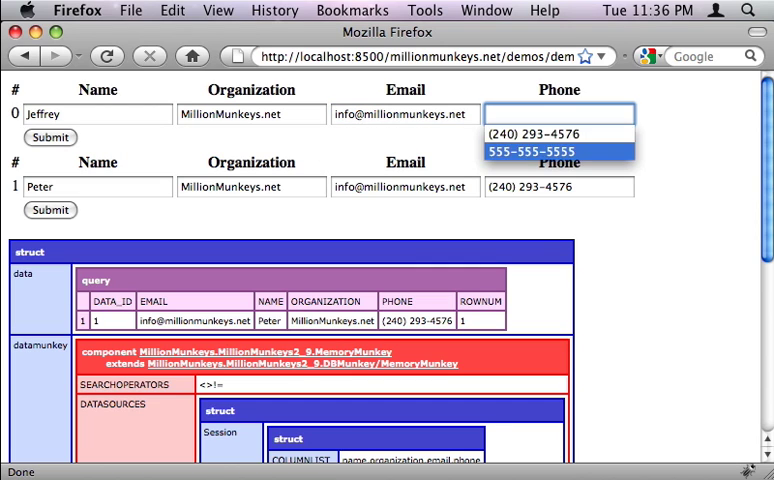
left_click(560, 152)
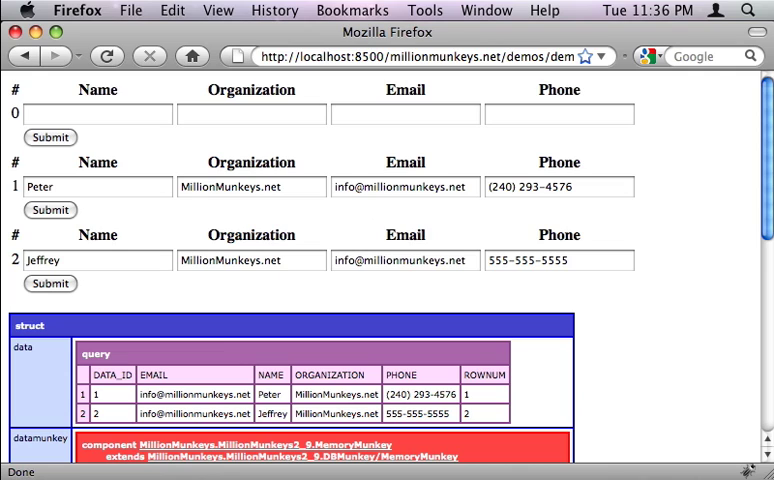
mouse_move(132, 448)
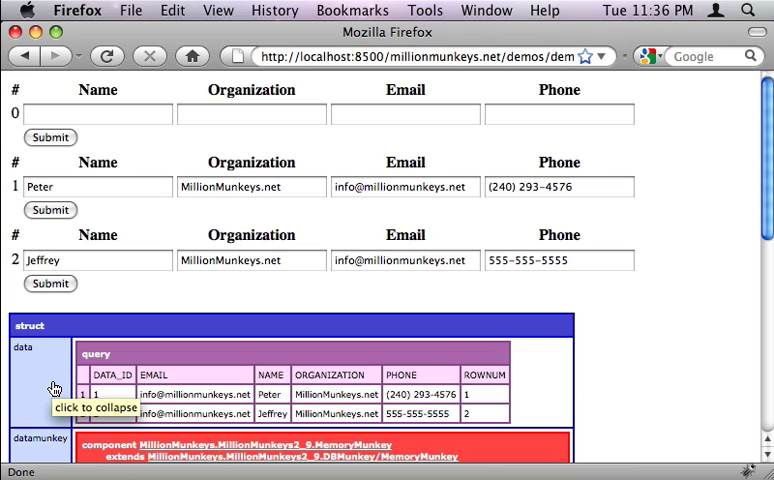
mouse_move(600, 194)
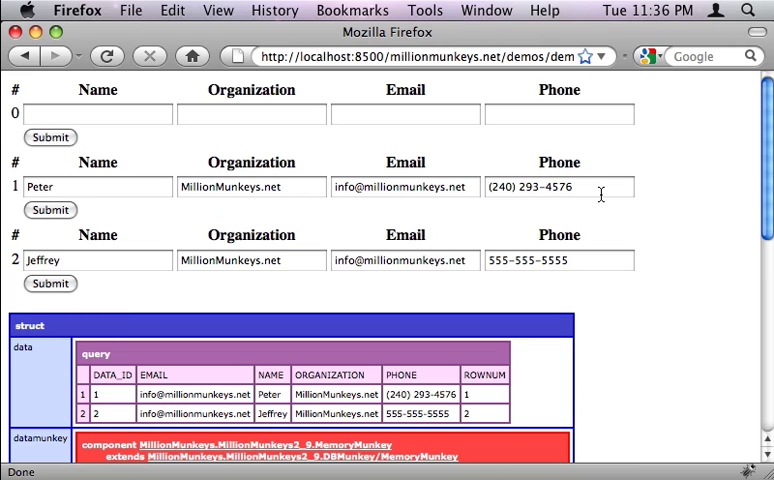
mouse_move(118, 210)
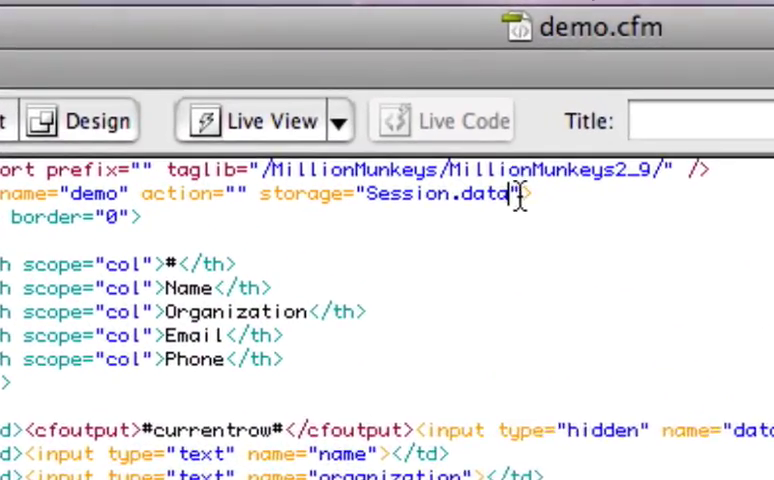
Step: Cut storage="Session.data" from the cfform tag into a new <tbody> wrapping the input row
double_click(430, 222)
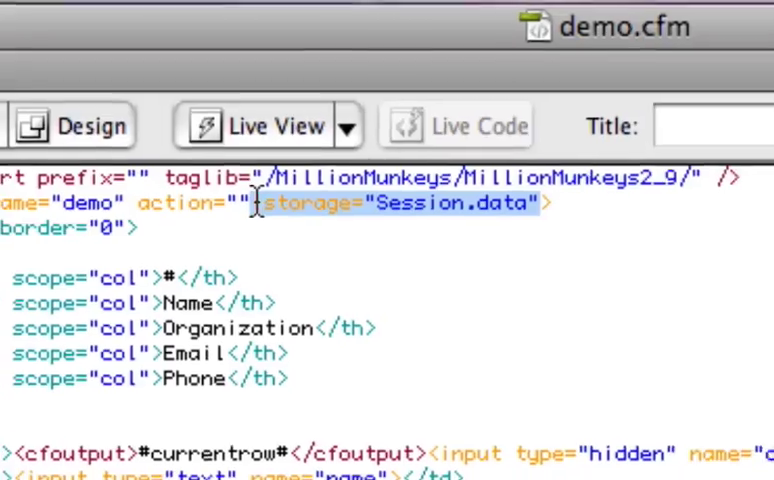
left_click(36, 76)
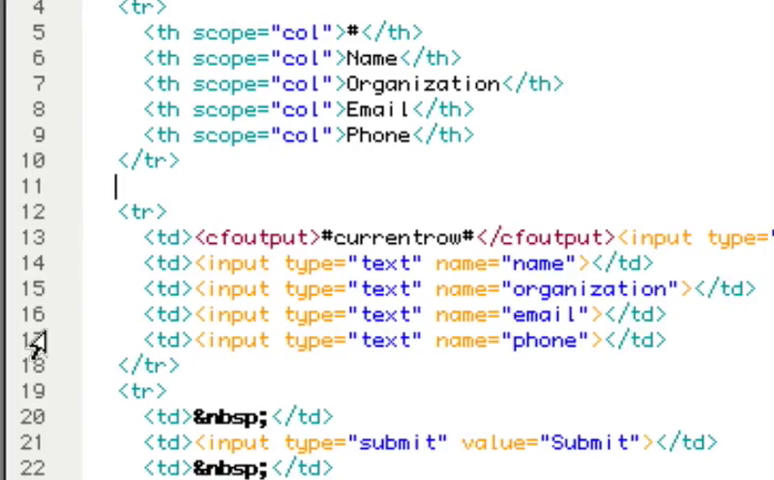
type("tbody")
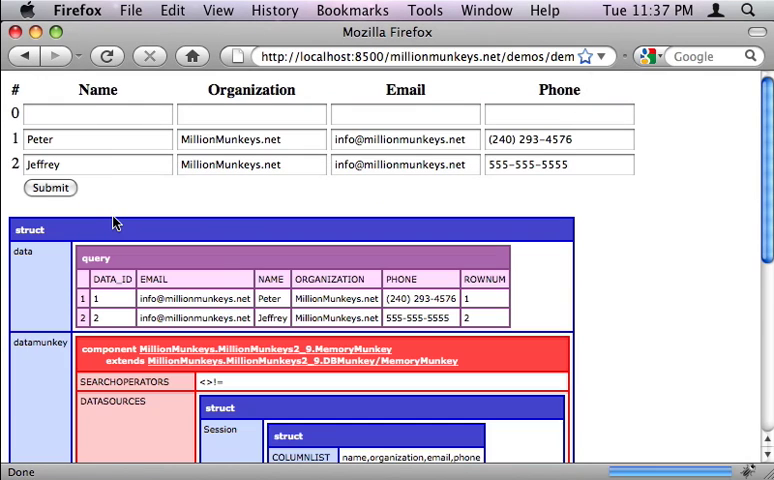
mouse_move(76, 92)
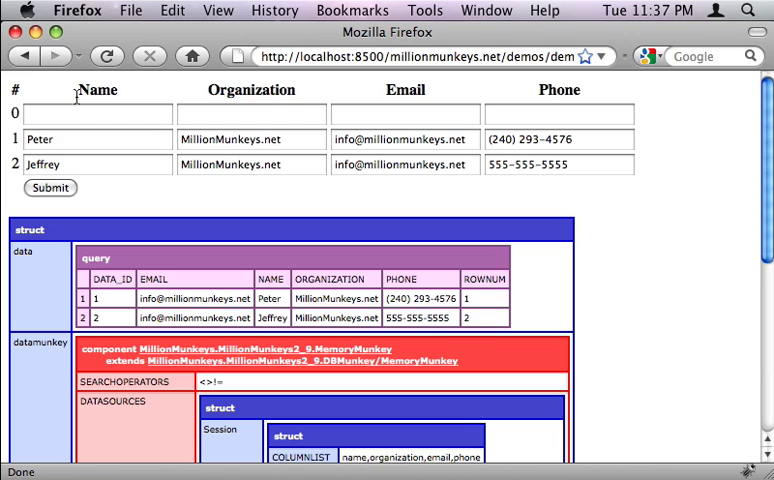
mouse_move(604, 188)
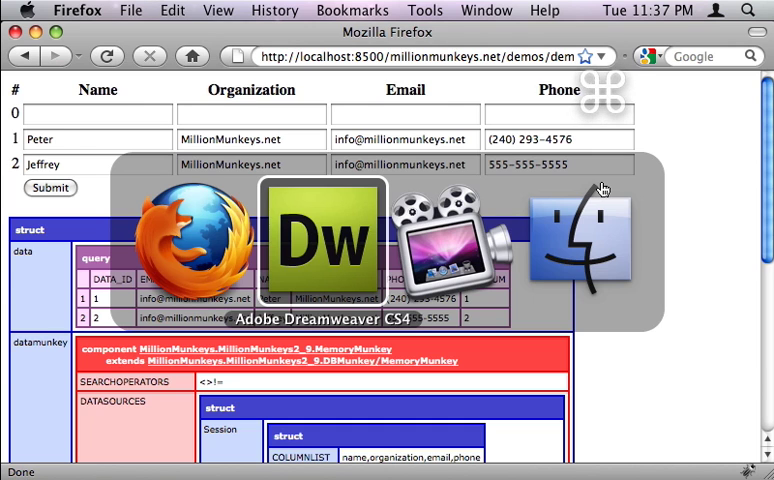
Step: Insert one column after the last and select the new empty cell at the row's end
left_click(324, 240)
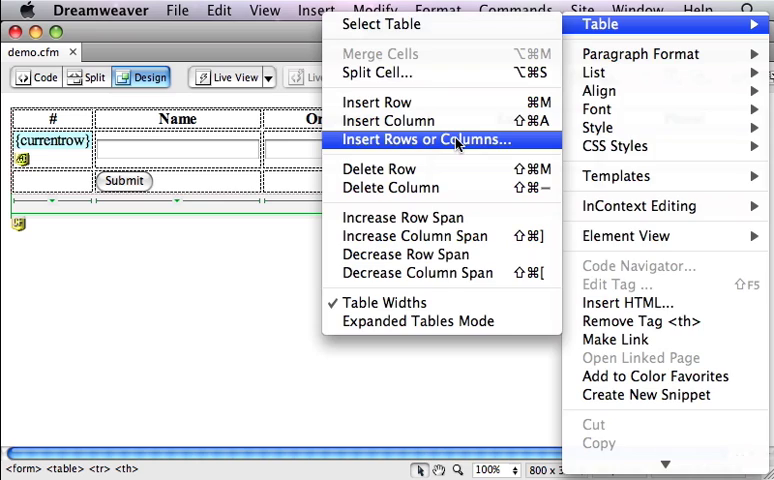
left_click(430, 140)
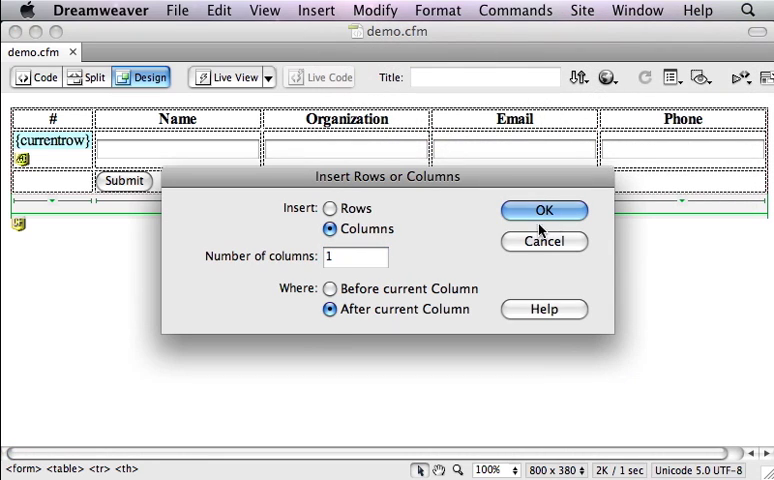
left_click(544, 210)
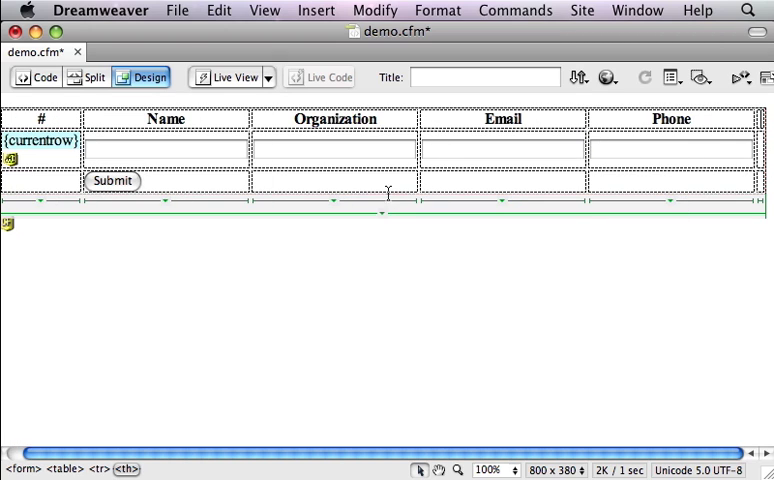
left_click(672, 150)
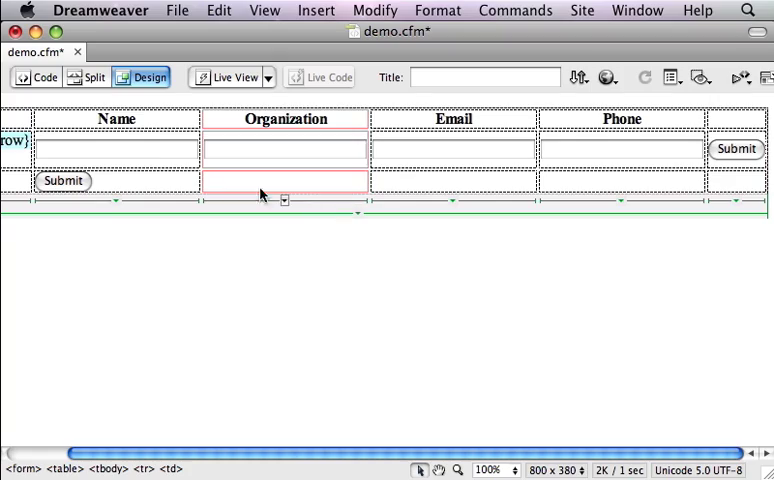
Step: Make the cell's submit input a Delete button with value Delete and name="Delete"
left_click(38, 76)
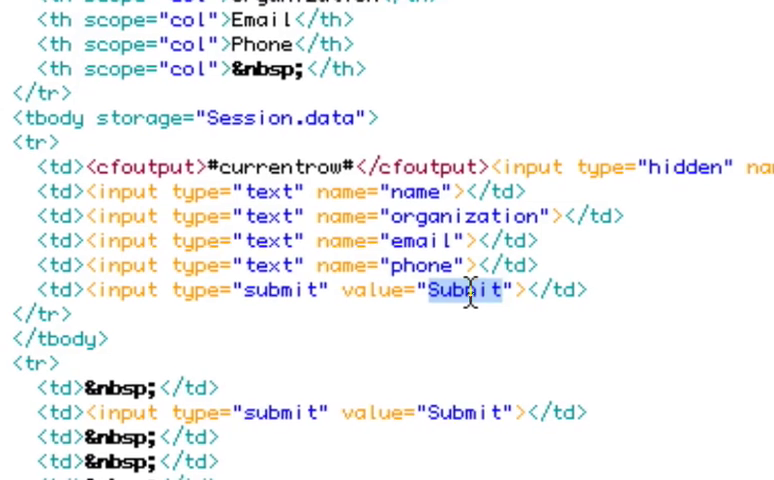
type("Delete")
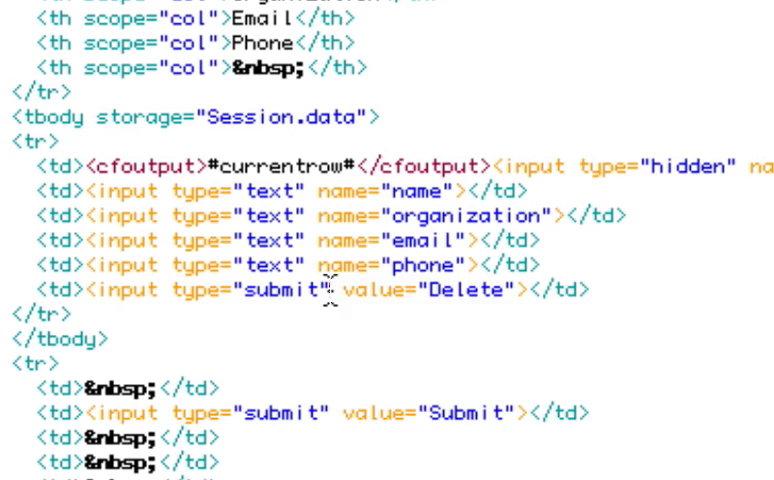
type("name=\"D")
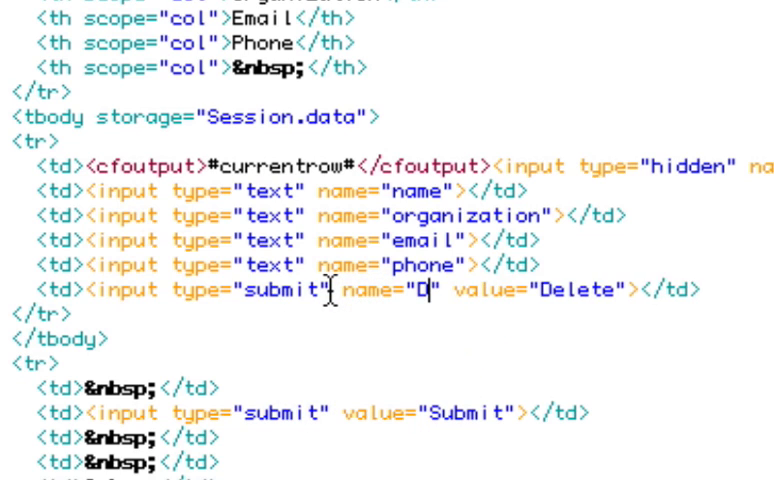
type("elete")
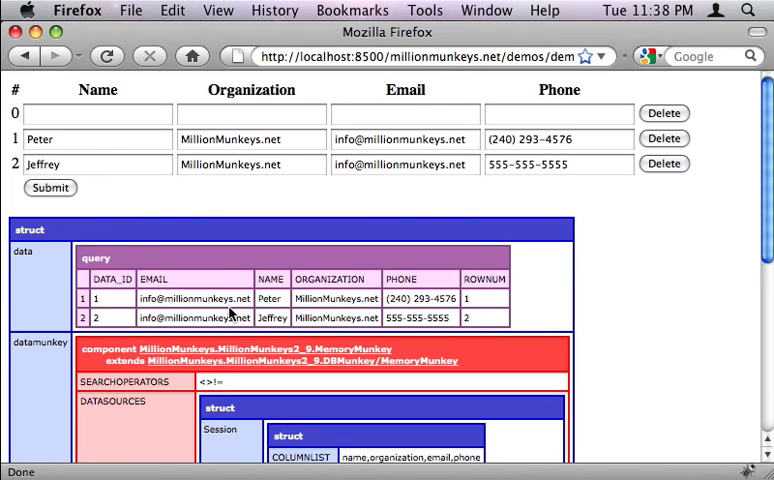
mouse_move(616, 156)
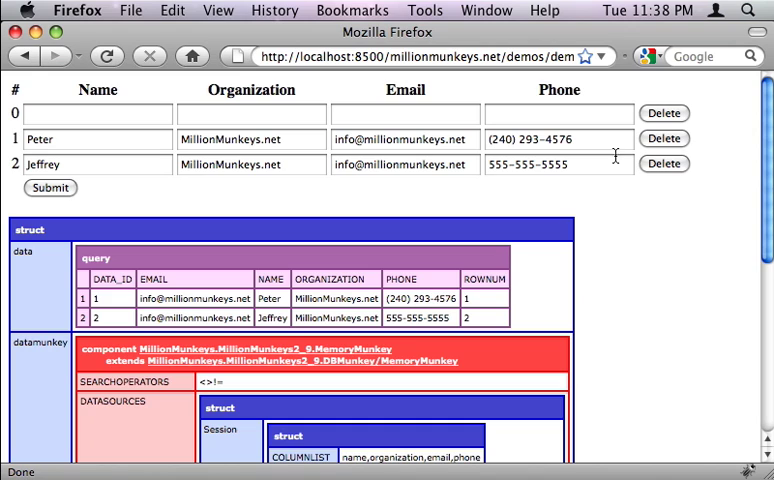
Step: Delete Jeffrey's row, fill the blank row as Mark at MillionMunkeys.net, then delete that row too
left_click(664, 164)
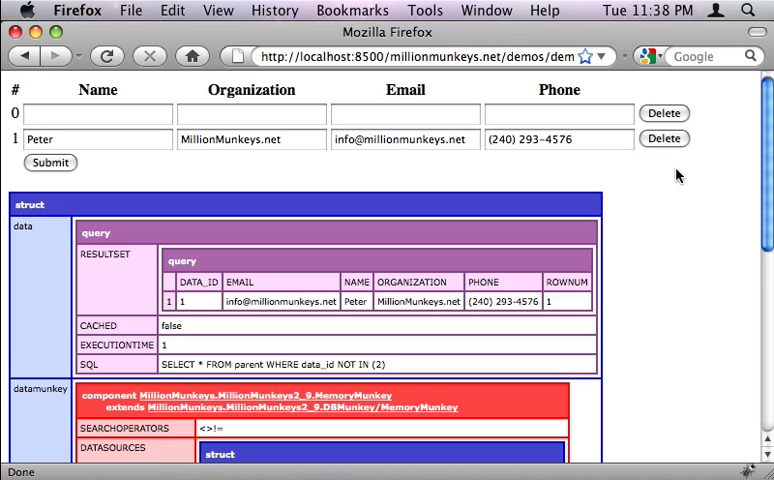
mouse_move(288, 240)
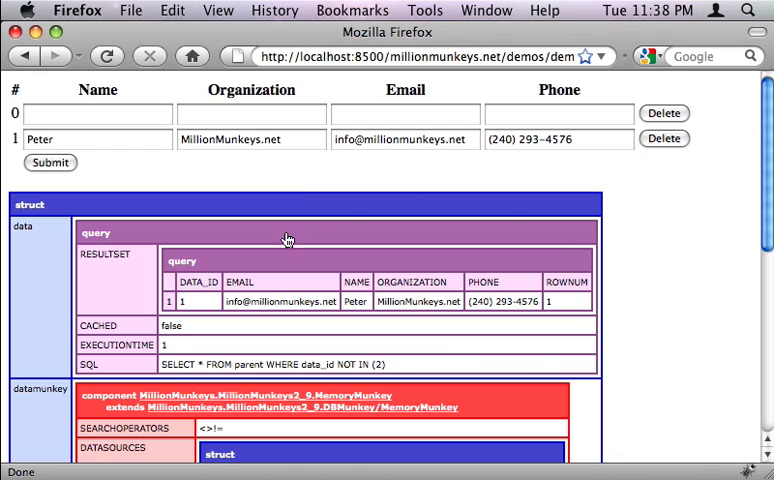
mouse_move(416, 376)
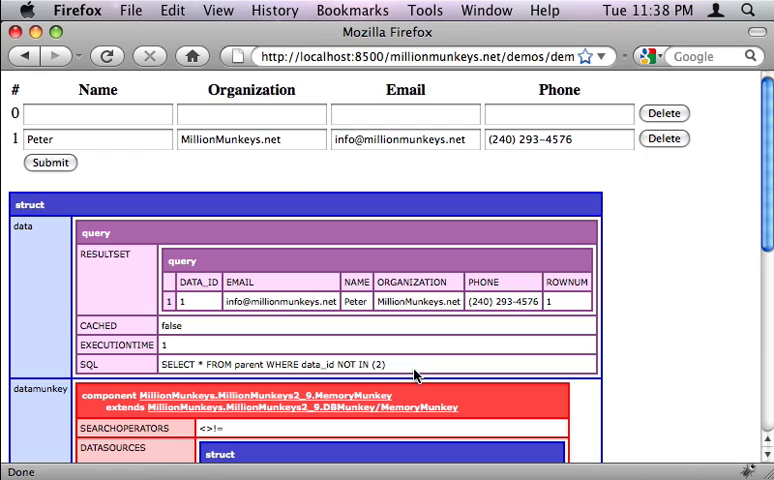
mouse_move(702, 112)
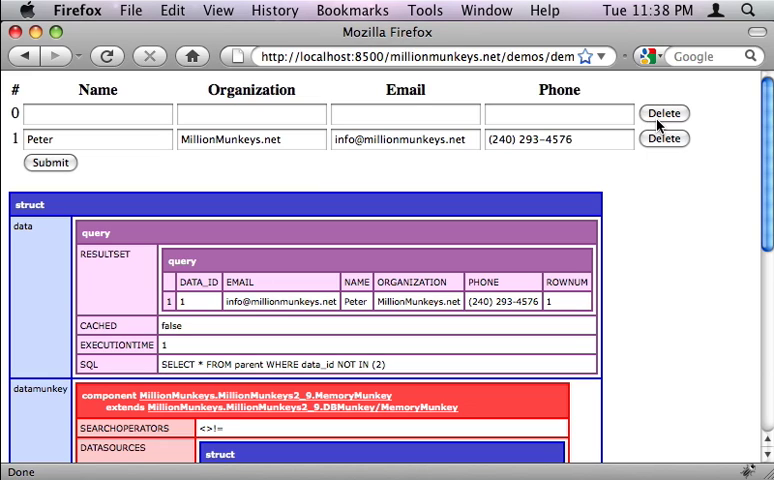
left_click(98, 114)
type("Mark")
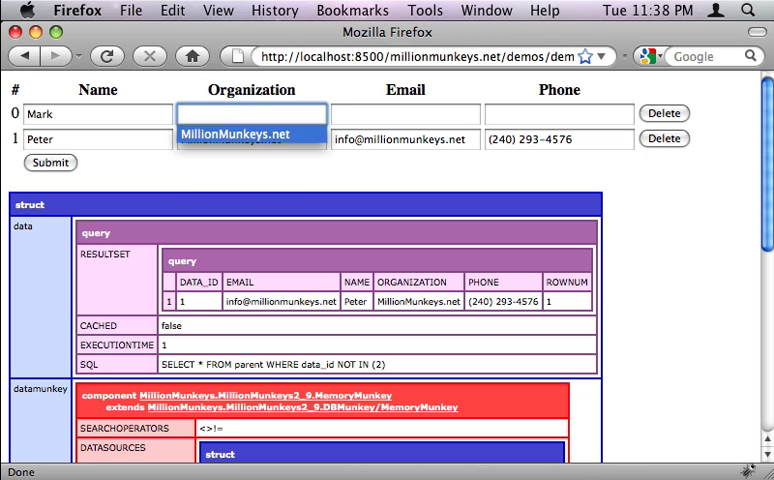
left_click(556, 112)
type("555-555-5555")
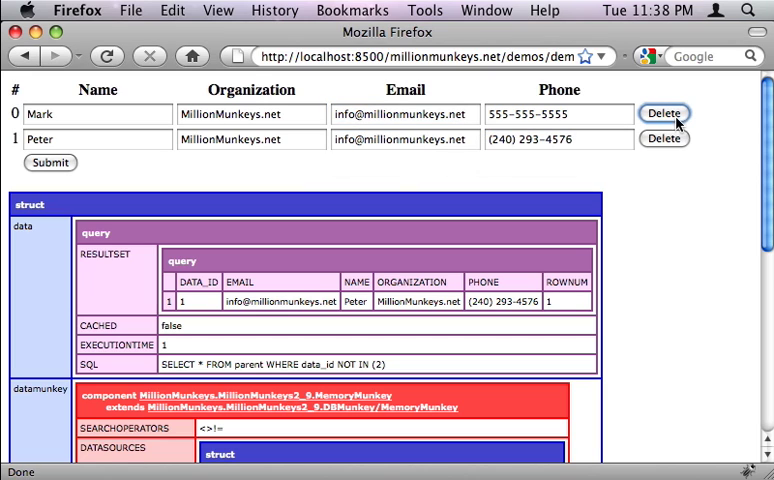
left_click(664, 112)
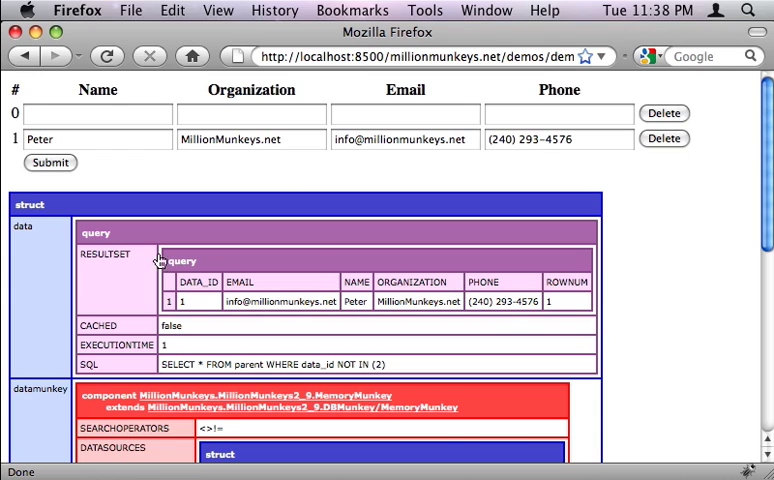
mouse_move(564, 182)
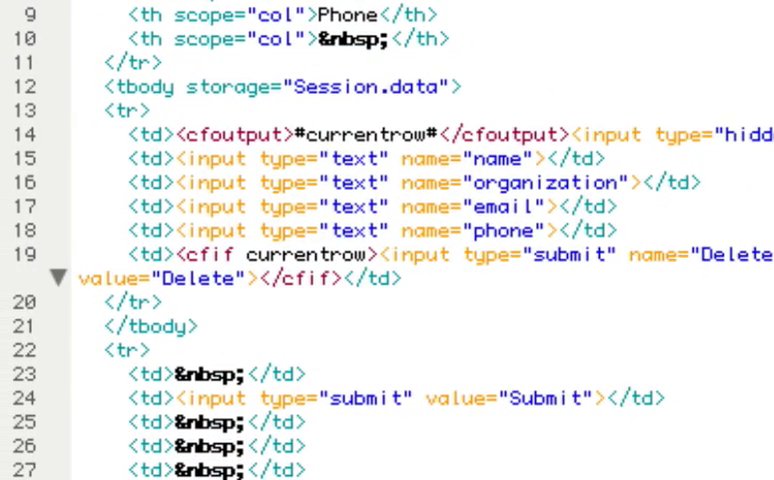
Step: Add a cfelse branch with a second submit input renamed to Add for the blank row
scroll("up", 3)
type("cfelse><input type=\"submit\" name=\"Delete\" value=\"Delete\"><")
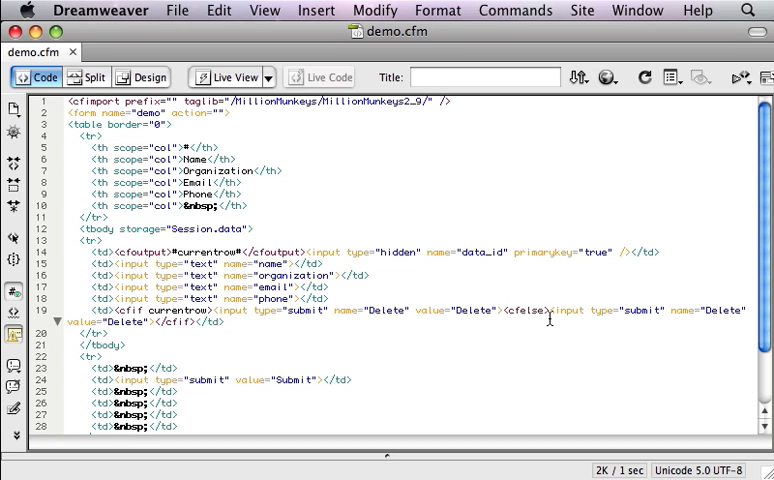
mouse_move(744, 312)
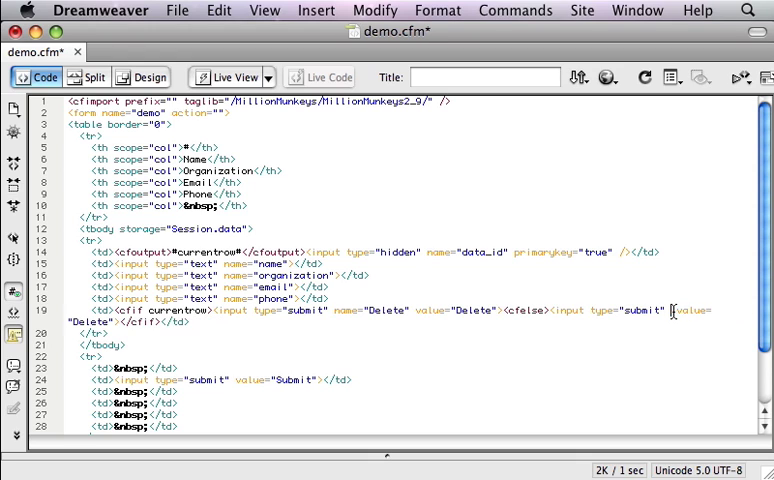
type("Ac")
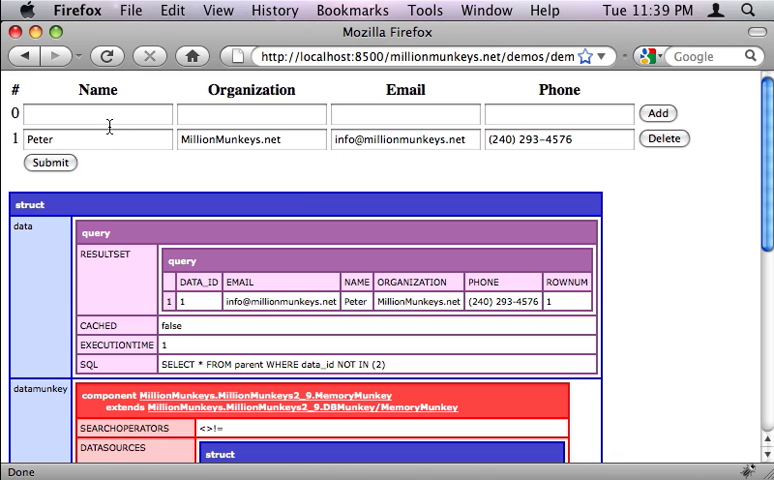
left_click(98, 112)
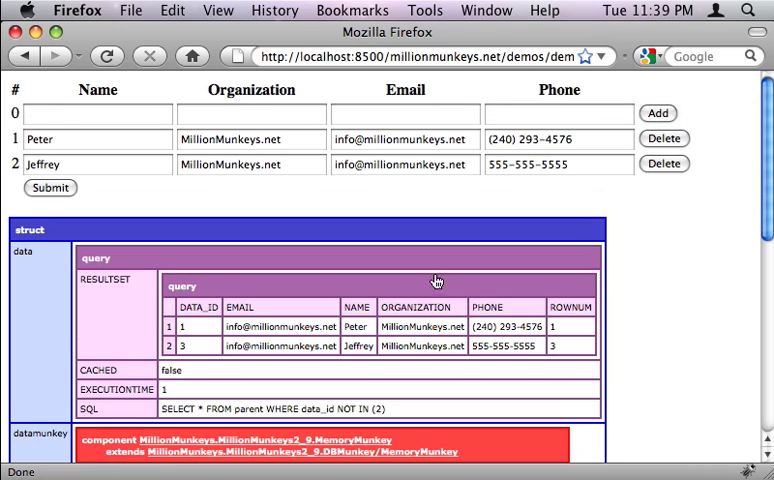
mouse_move(318, 268)
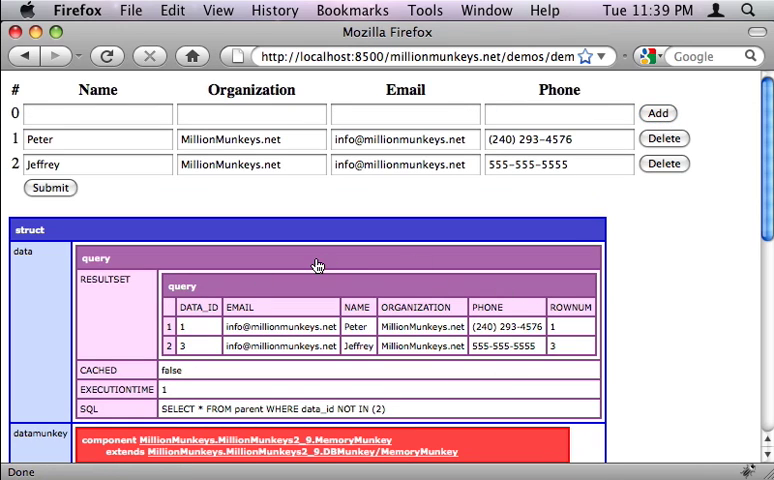
mouse_move(396, 220)
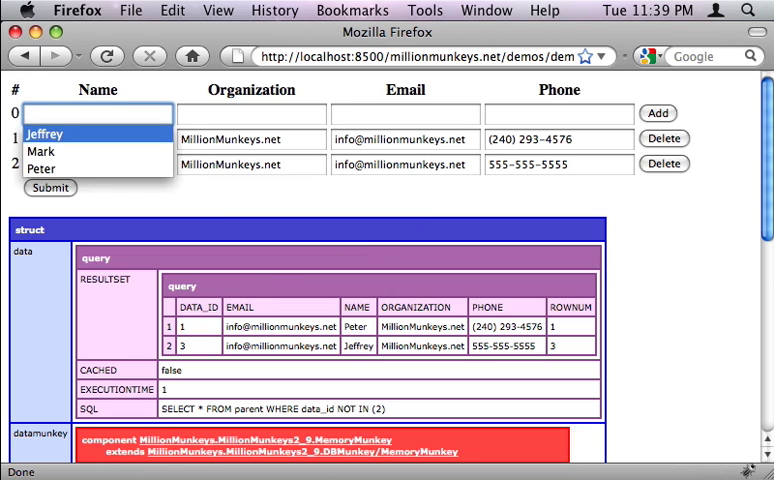
left_click(406, 114)
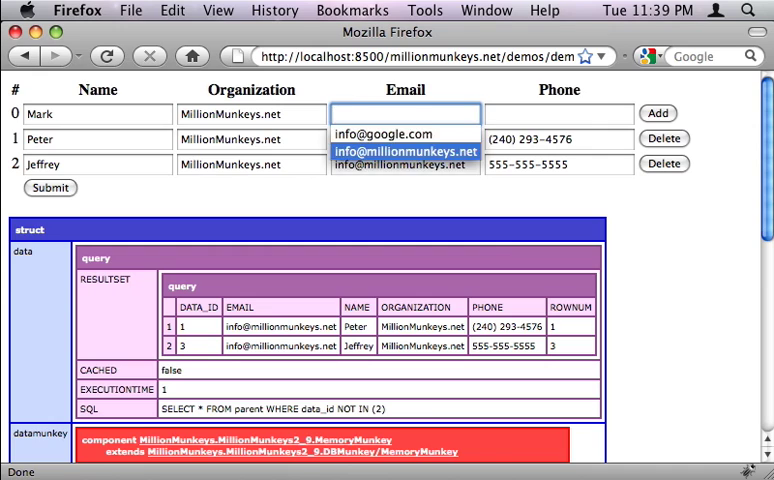
left_click(406, 152)
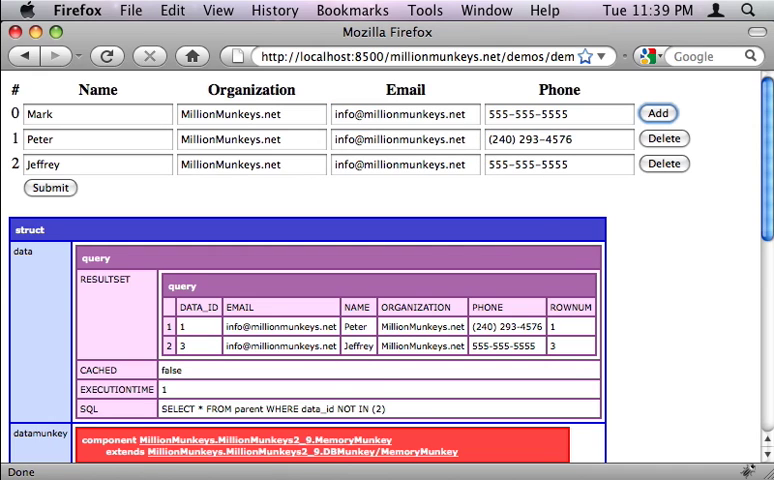
left_click(658, 112)
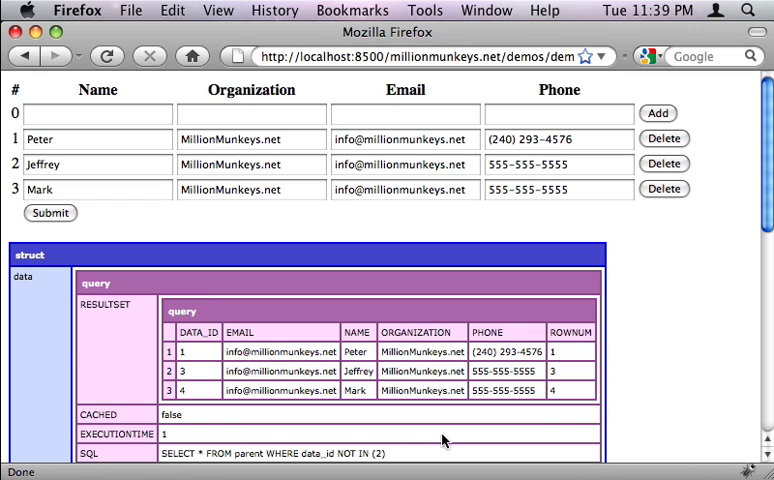
mouse_move(362, 236)
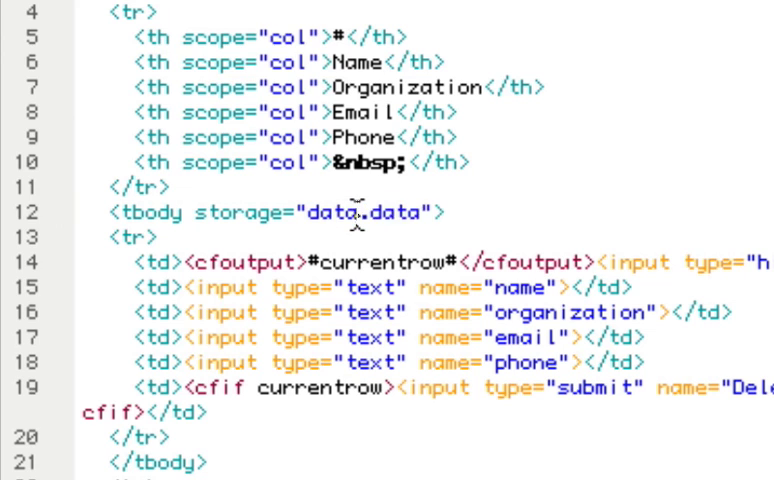
Step: Change the tbody storage attribute from Session.data to datasource.data
type("source")
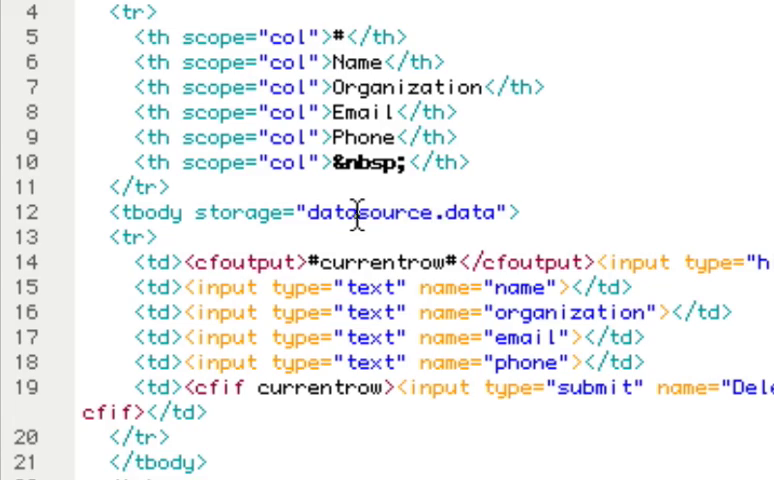
scroll("up", 3)
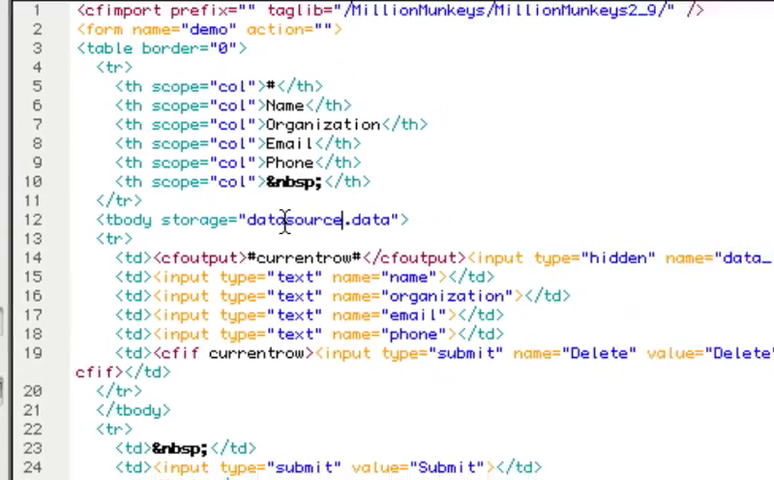